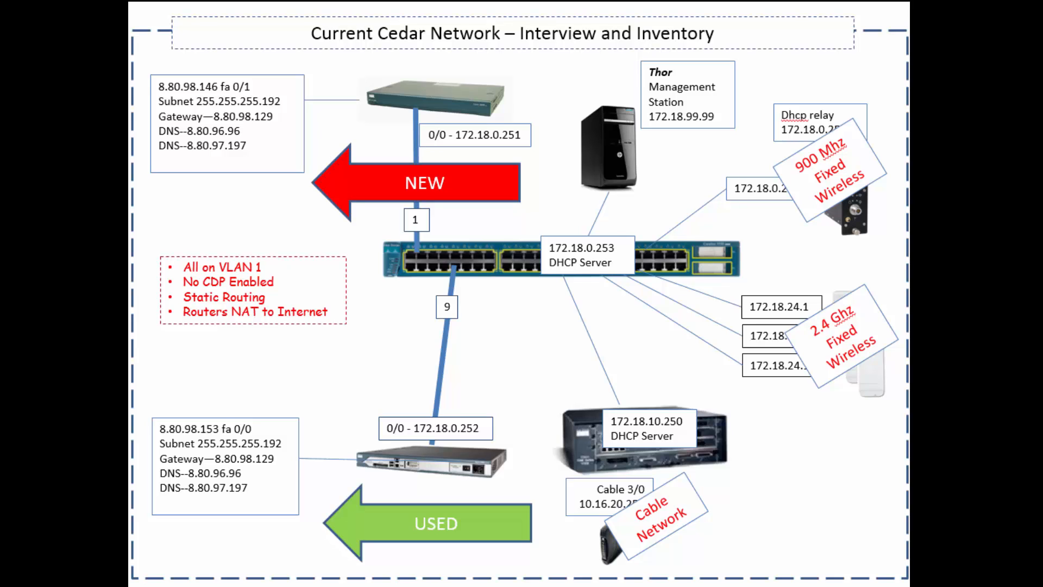
mouse_move(251, 161)
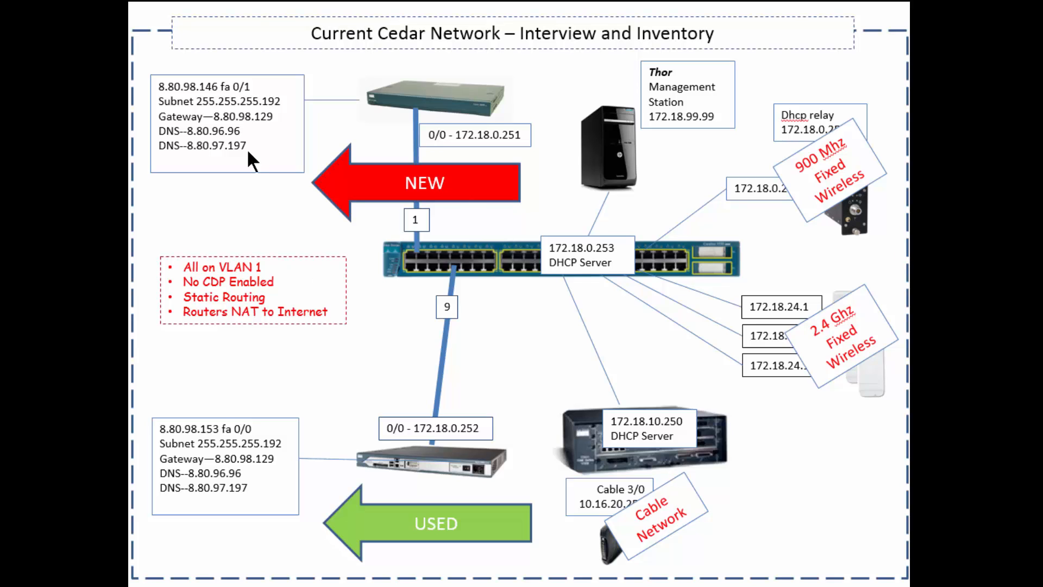
mouse_move(251, 400)
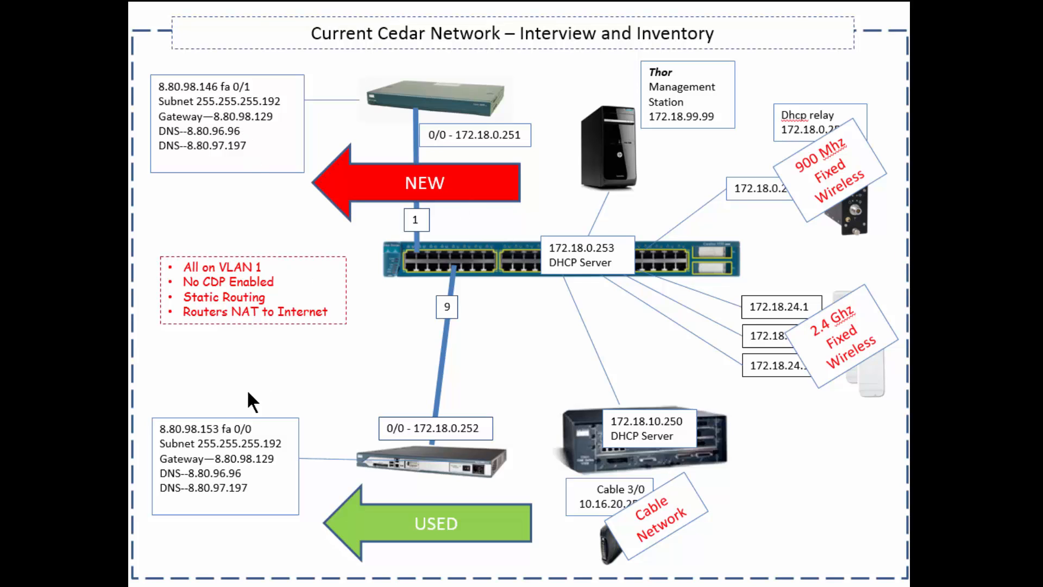
mouse_move(712, 406)
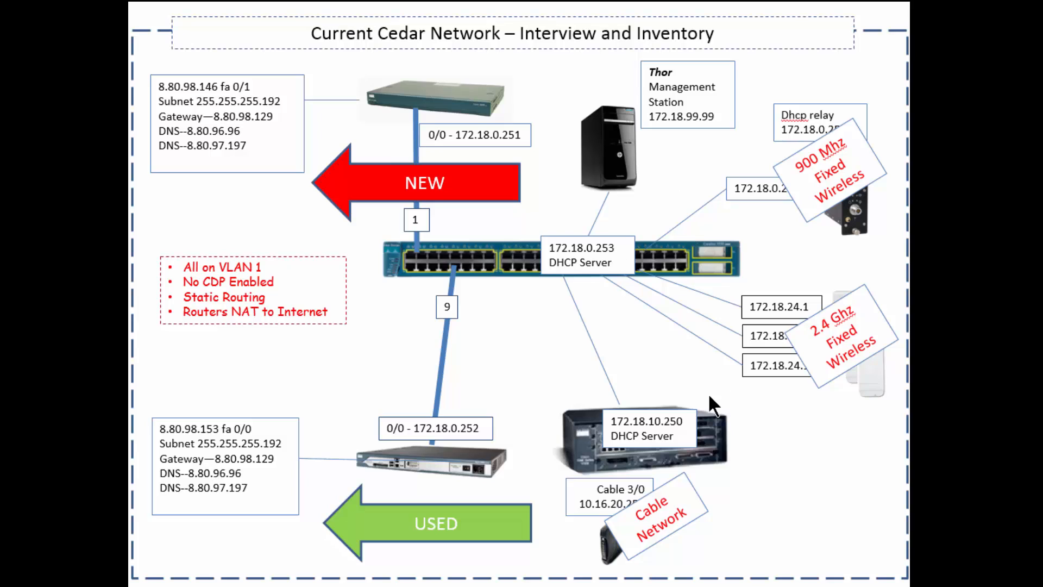
mouse_move(842, 533)
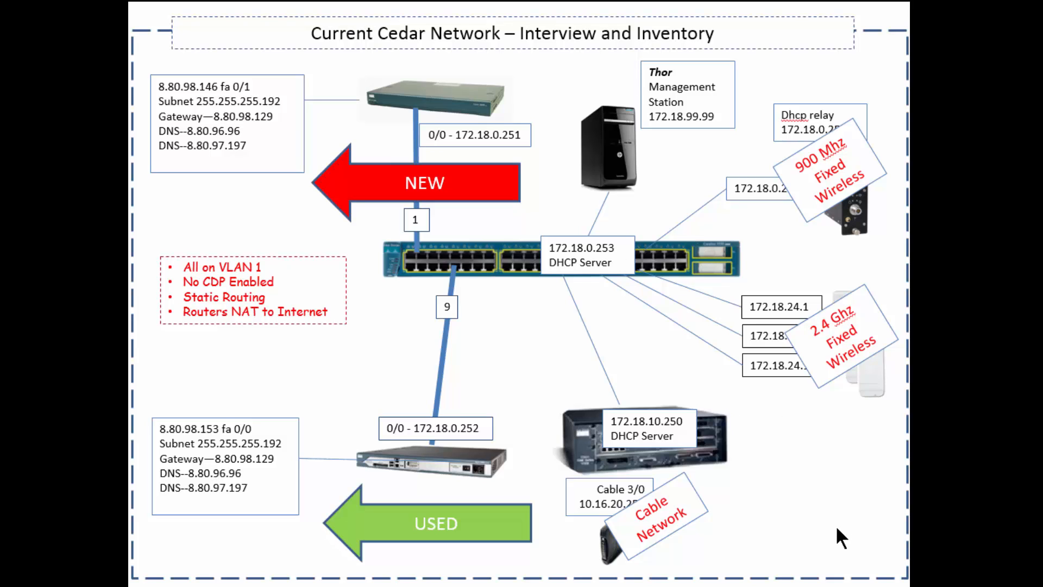
mouse_move(755, 576)
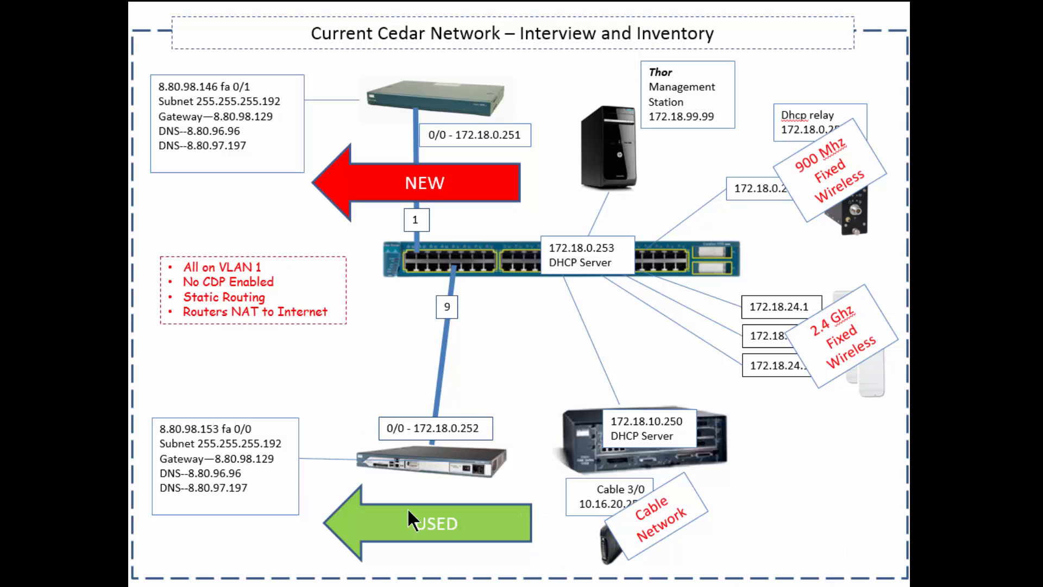
mouse_move(413, 243)
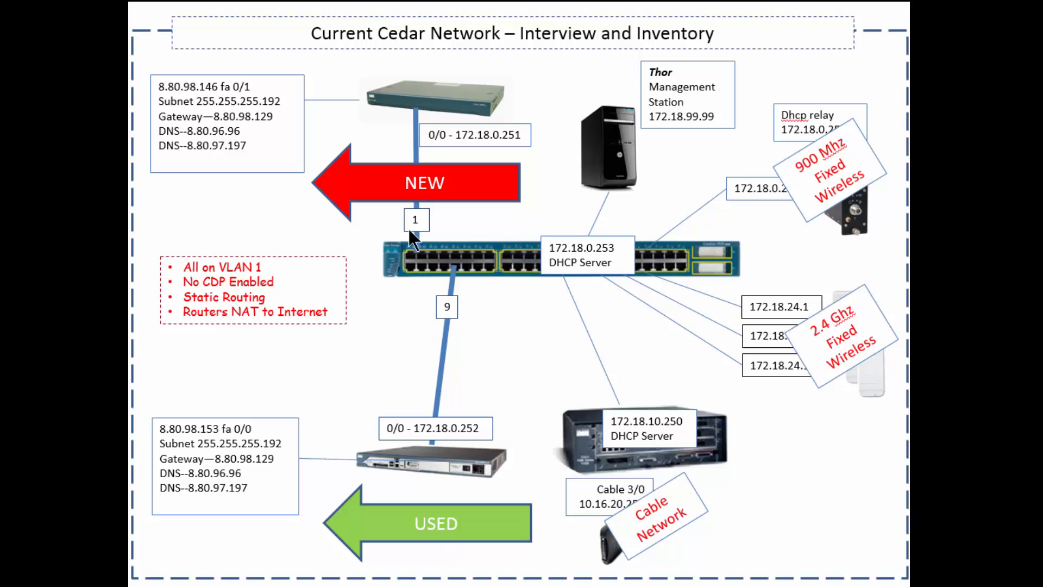
mouse_move(386, 205)
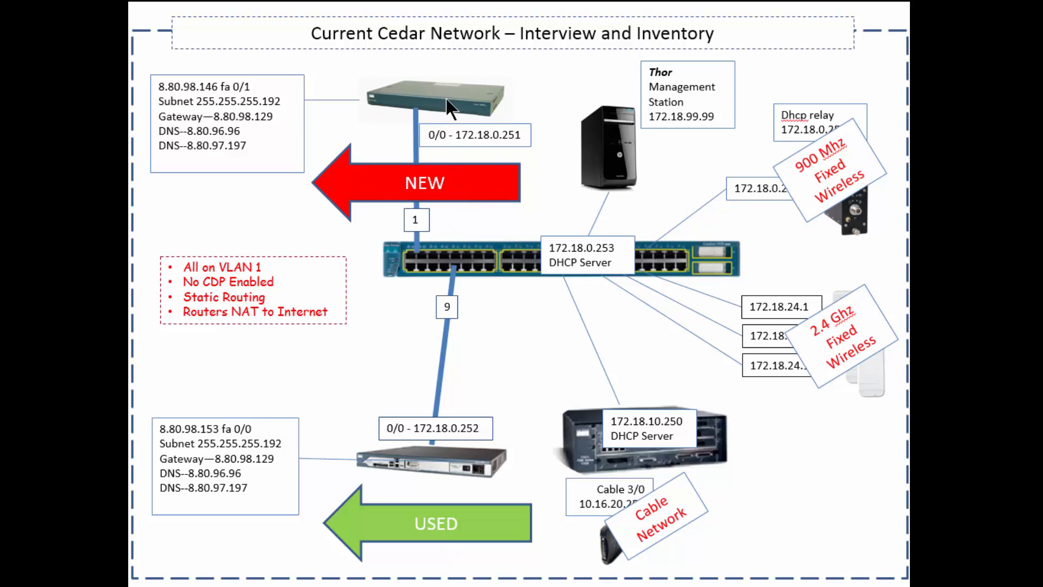
mouse_move(466, 202)
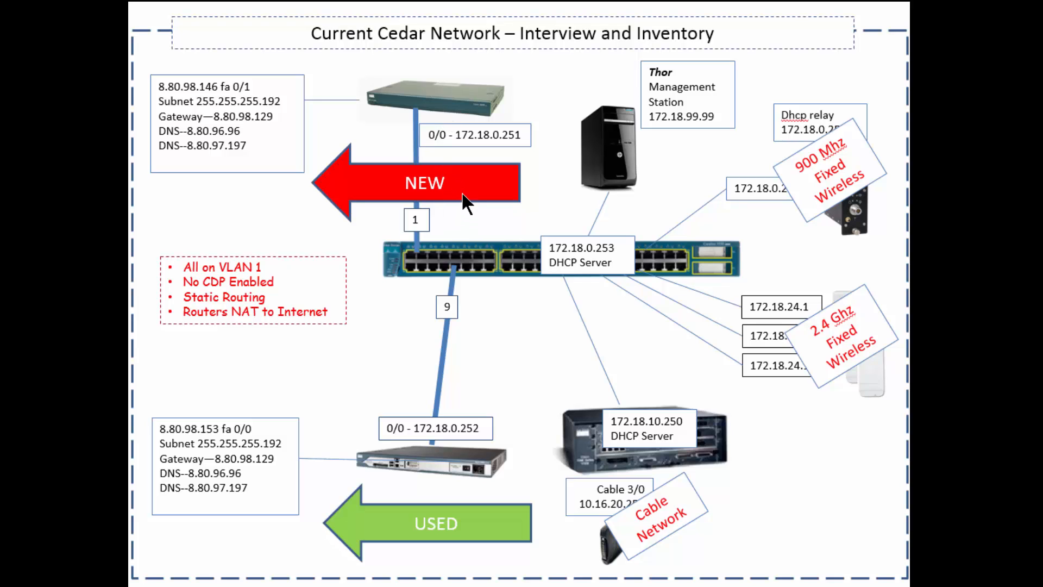
mouse_move(444, 181)
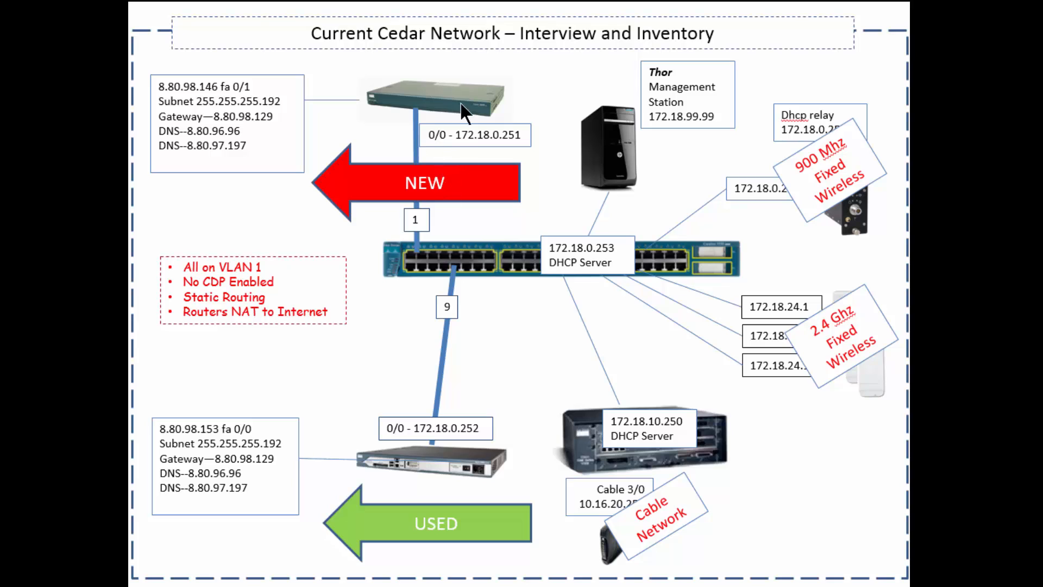
mouse_move(453, 180)
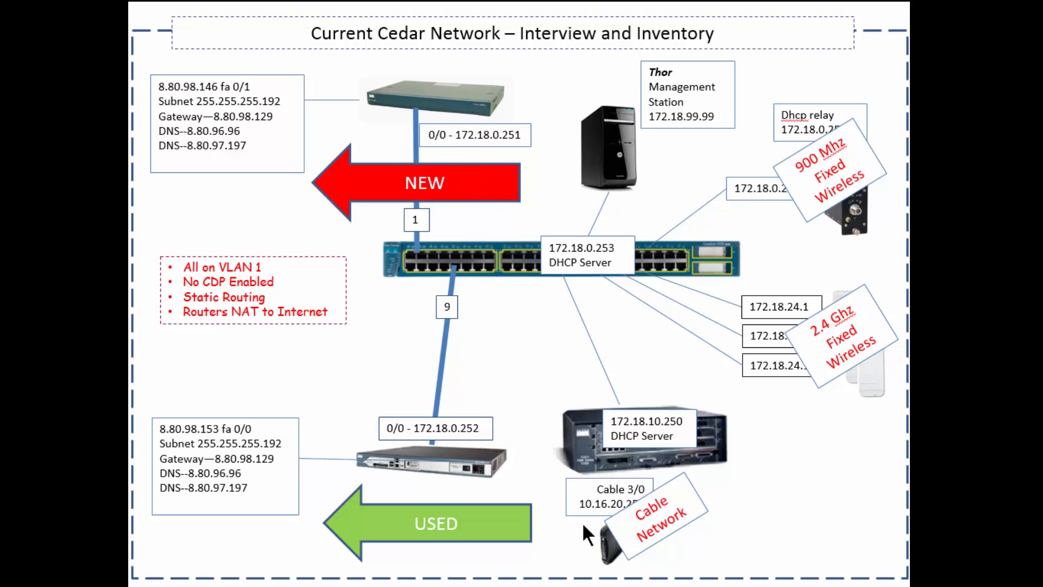
mouse_move(791, 545)
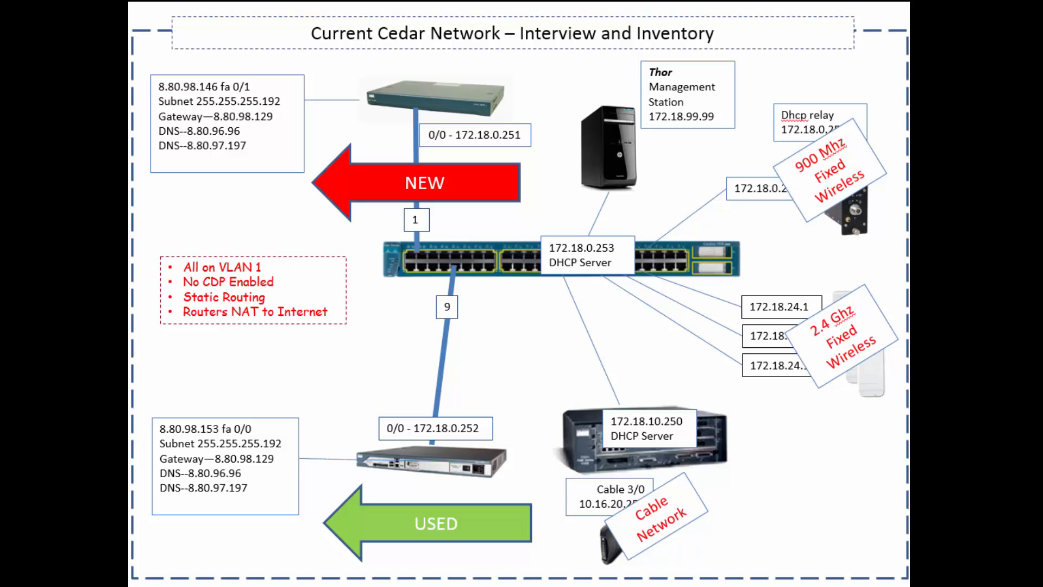
mouse_move(780, 130)
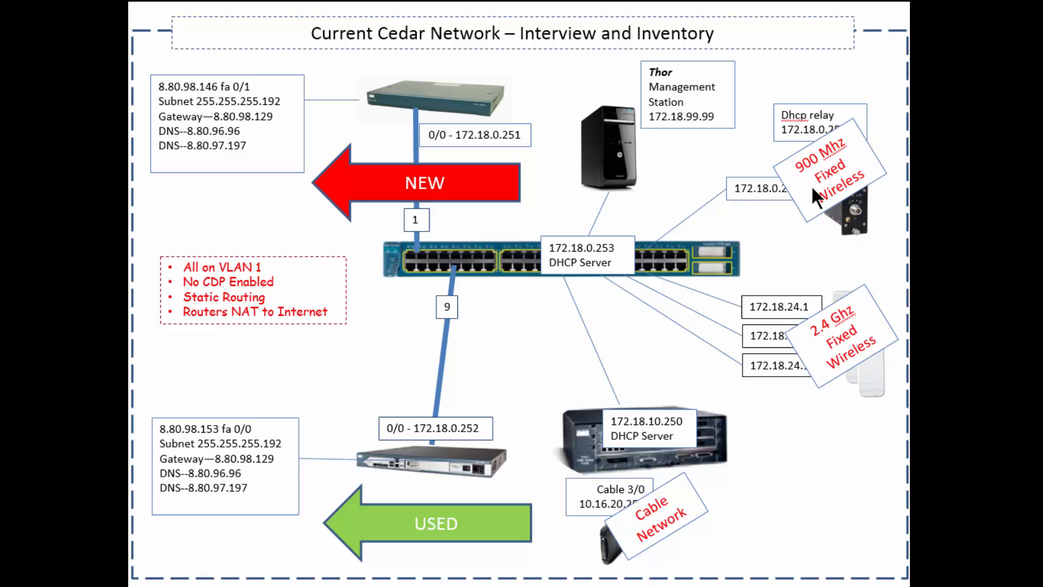
mouse_move(827, 347)
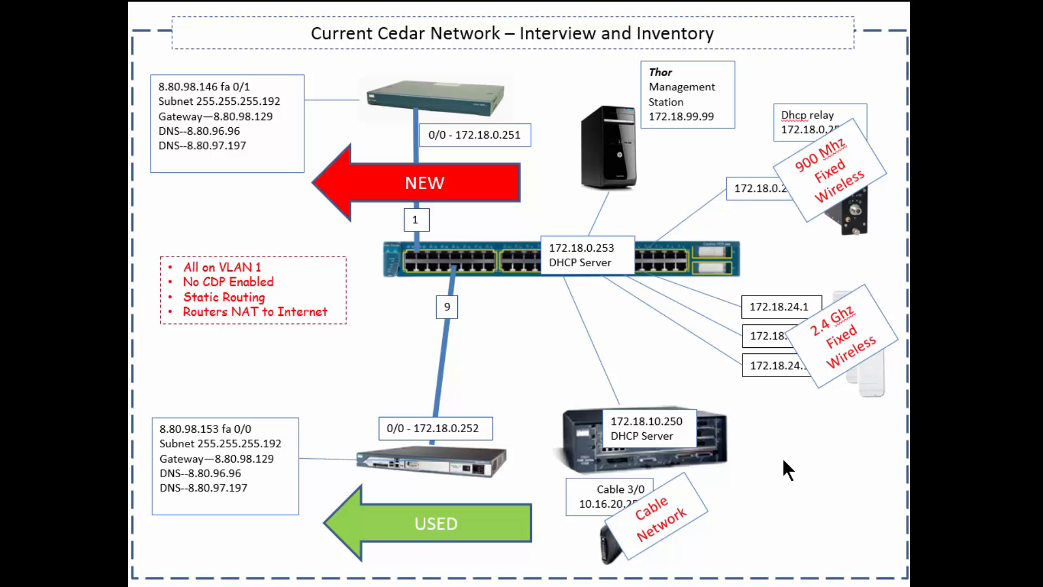
mouse_move(637, 386)
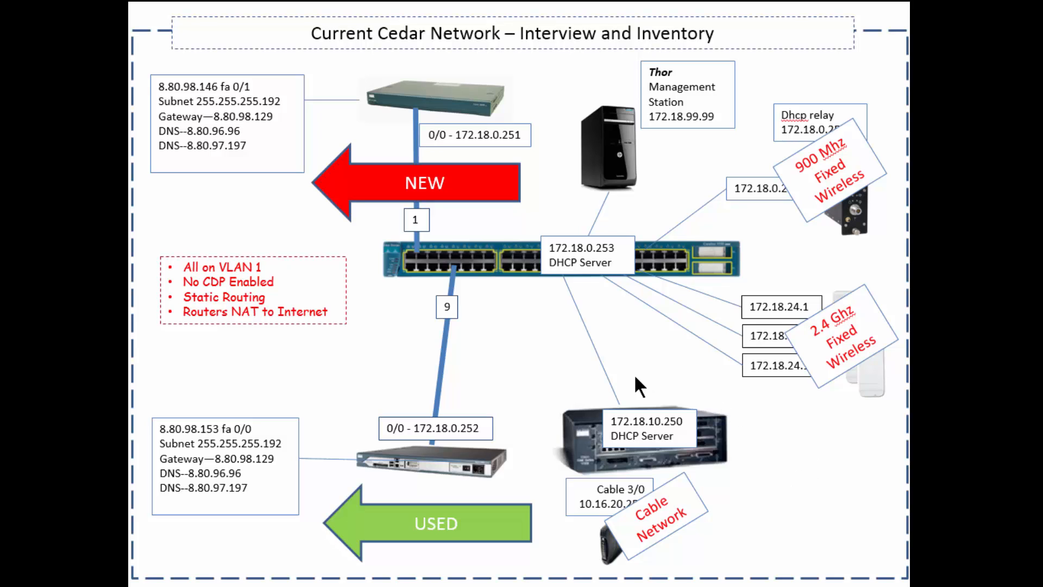
mouse_move(632, 364)
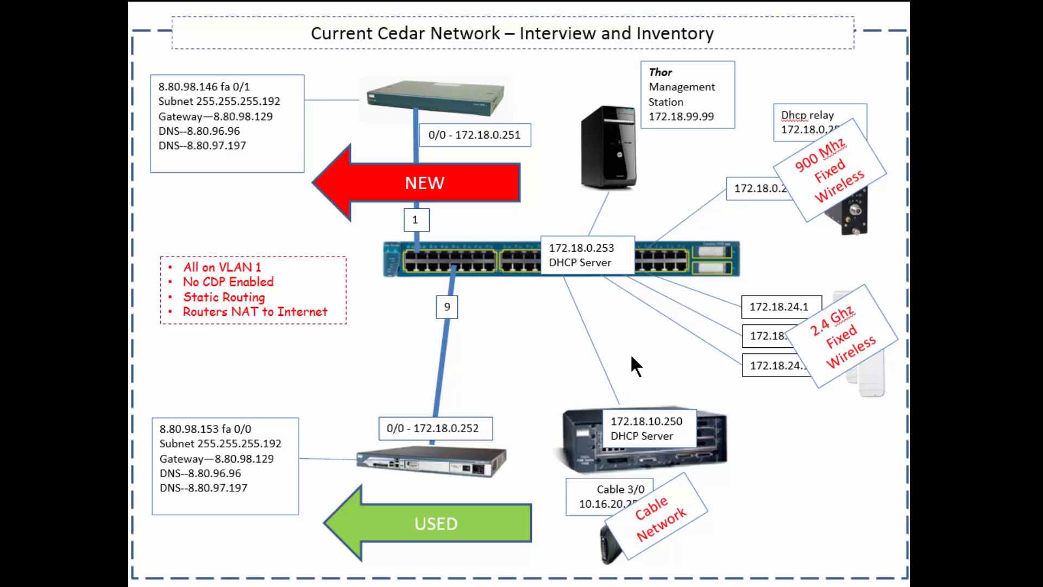
mouse_move(439, 118)
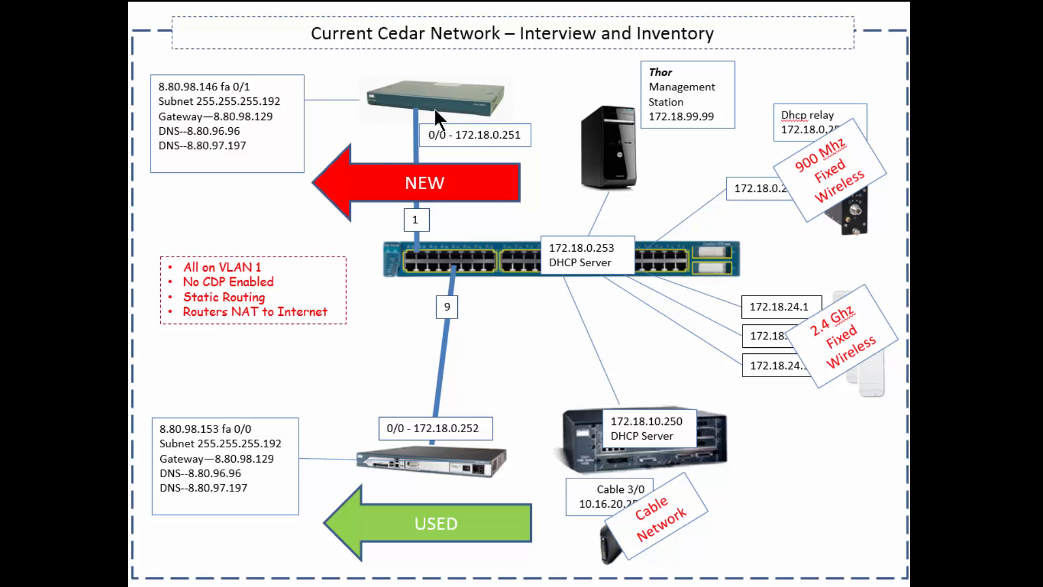
mouse_move(439, 118)
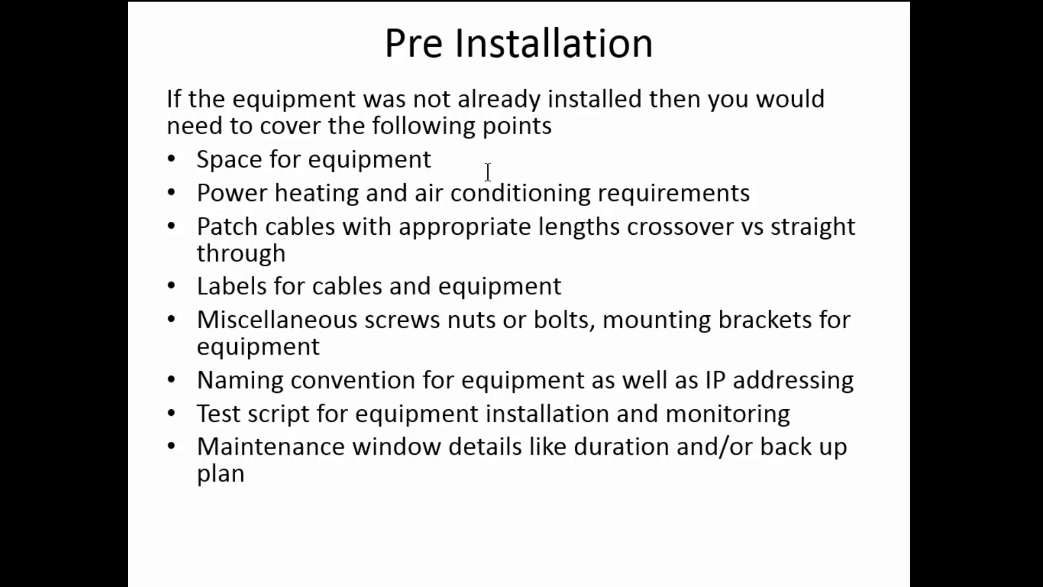
mouse_move(376, 223)
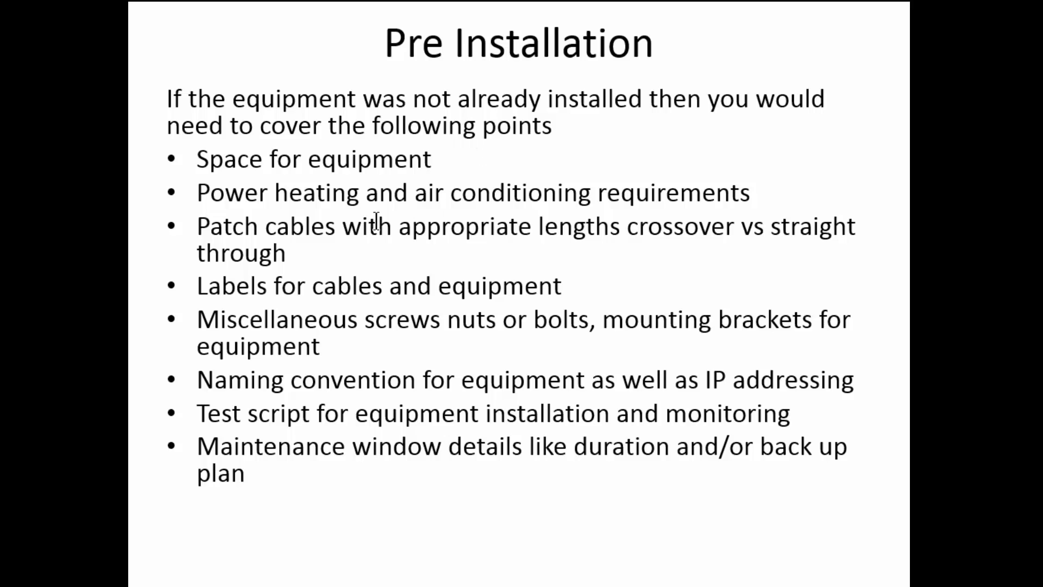
mouse_move(324, 271)
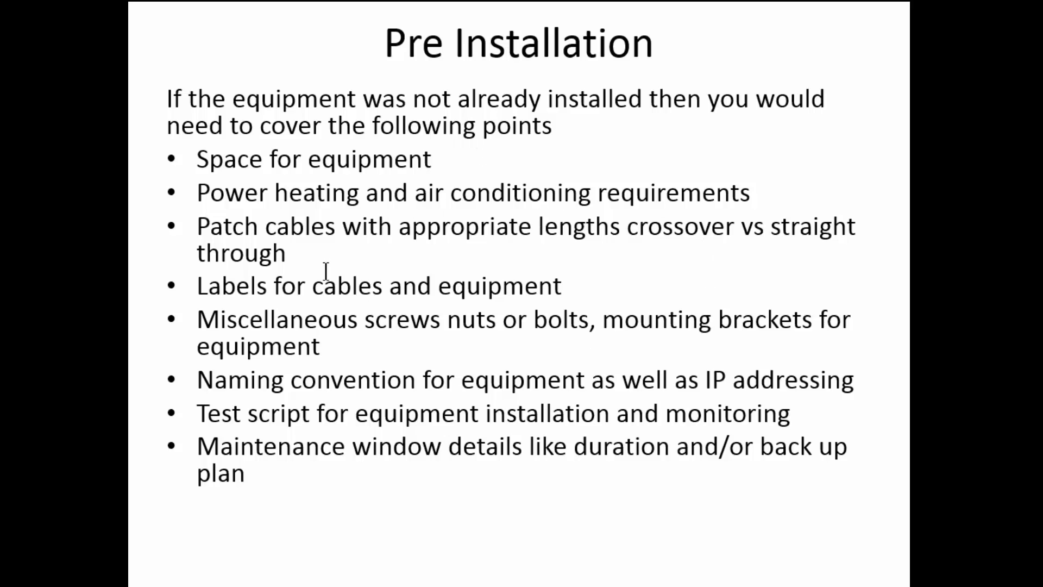
mouse_move(588, 229)
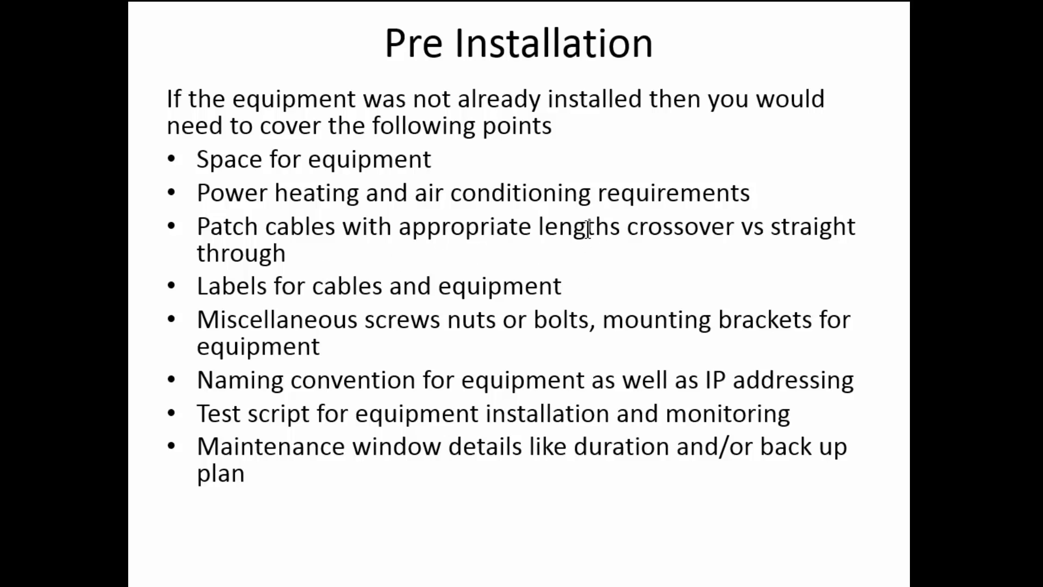
mouse_move(634, 261)
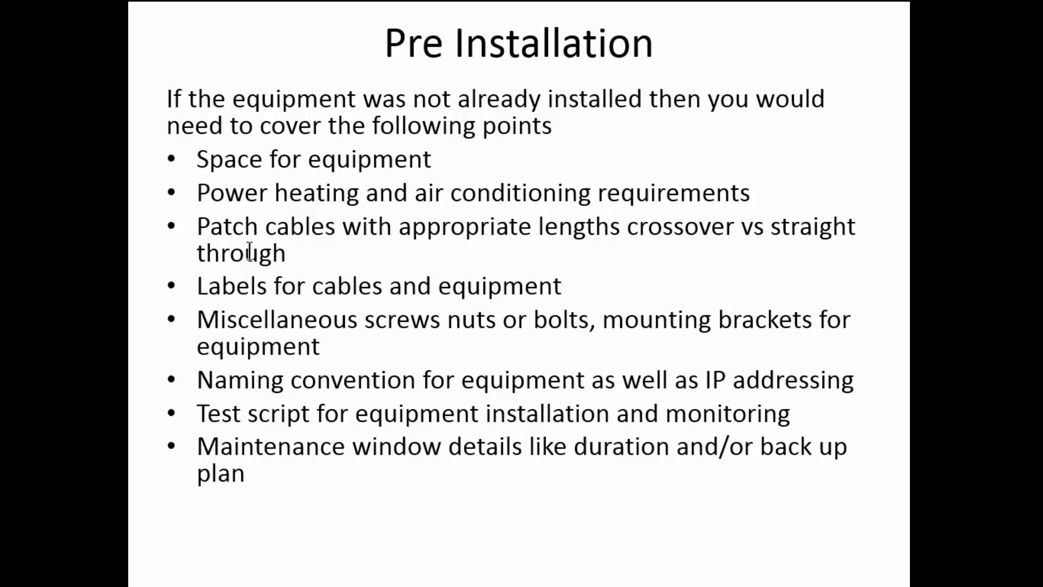
mouse_move(411, 286)
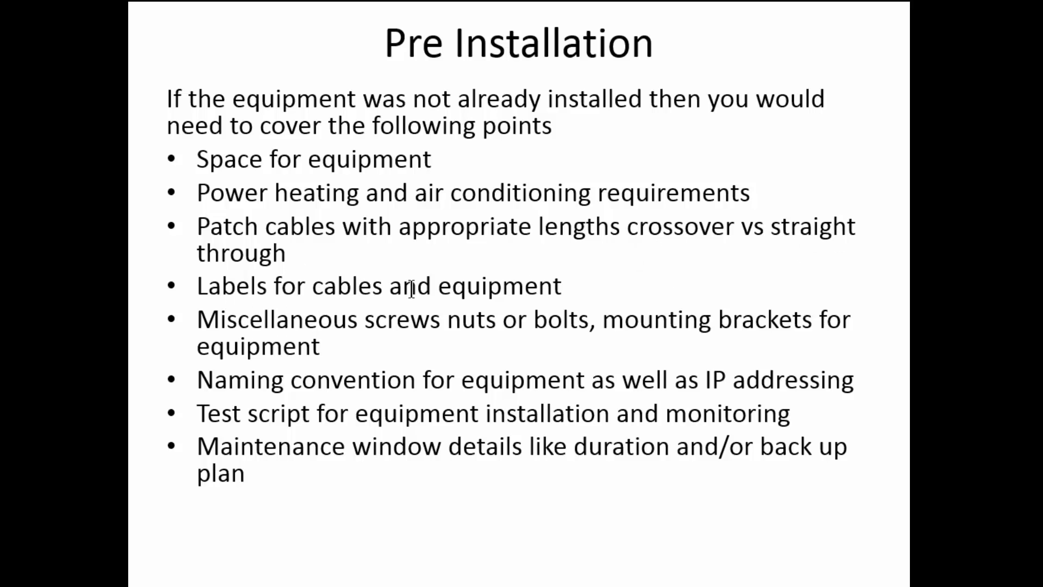
mouse_move(269, 313)
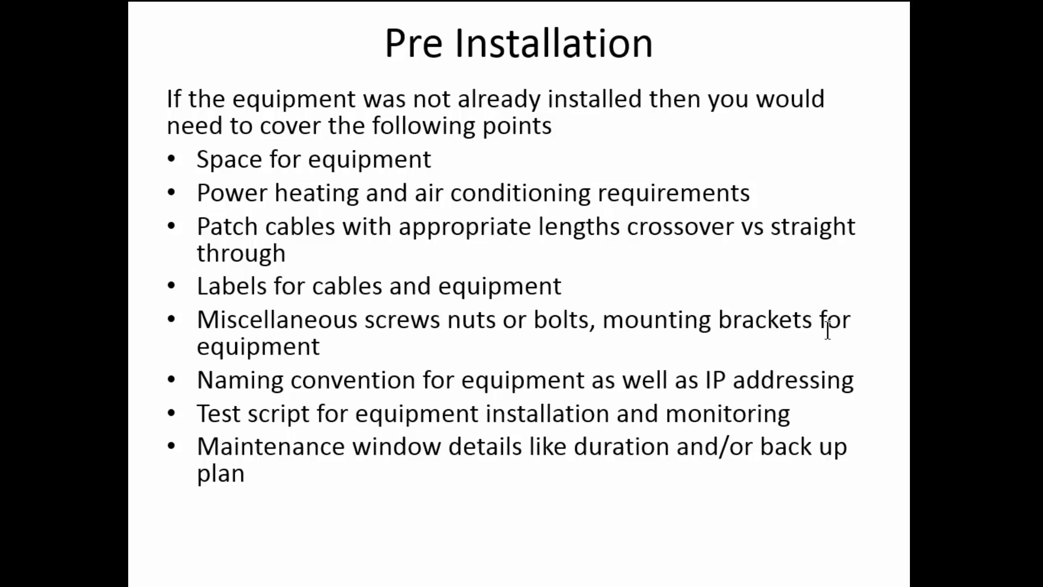
mouse_move(386, 380)
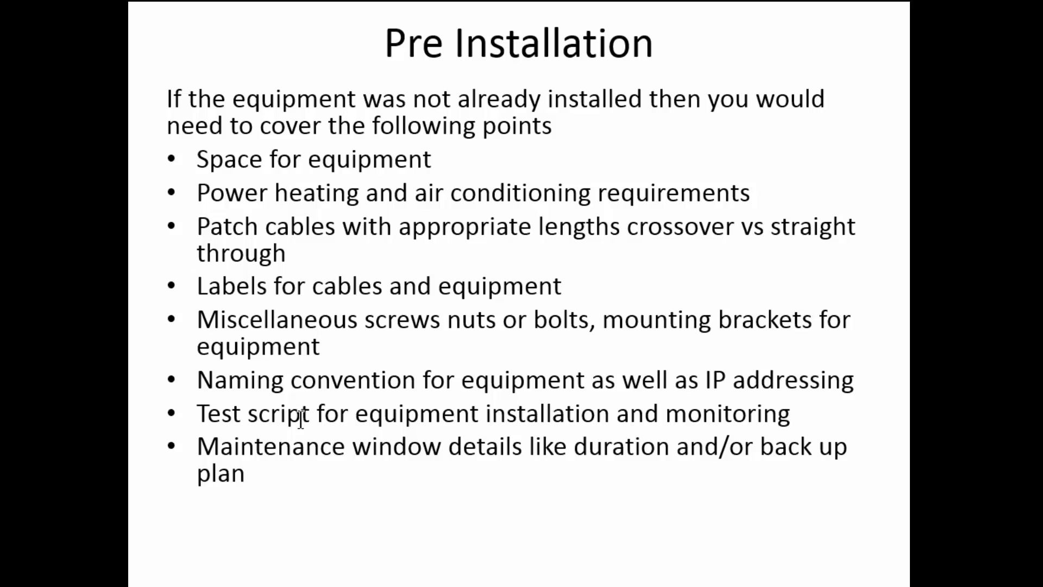
mouse_move(436, 423)
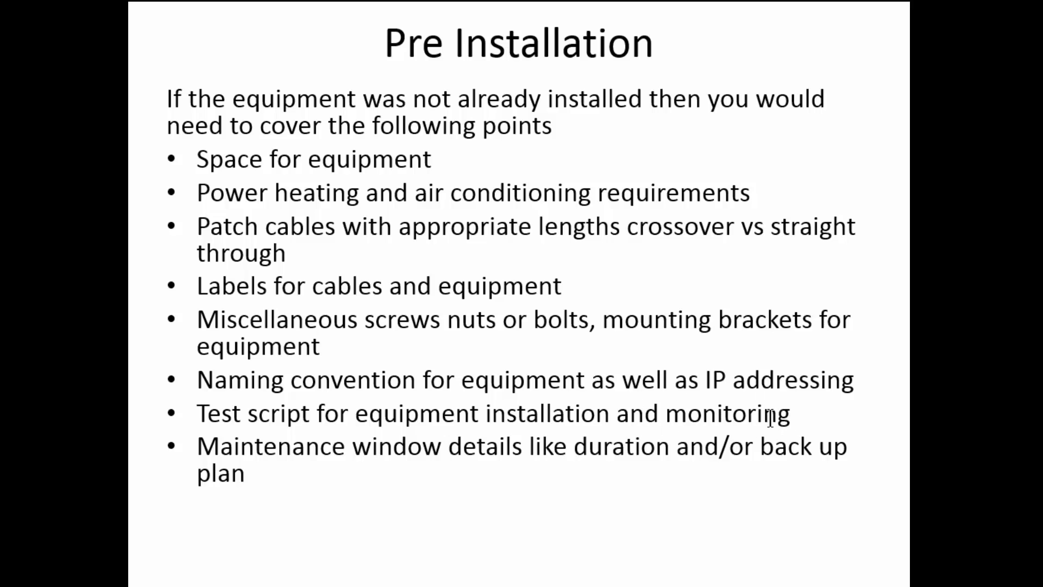
mouse_move(387, 459)
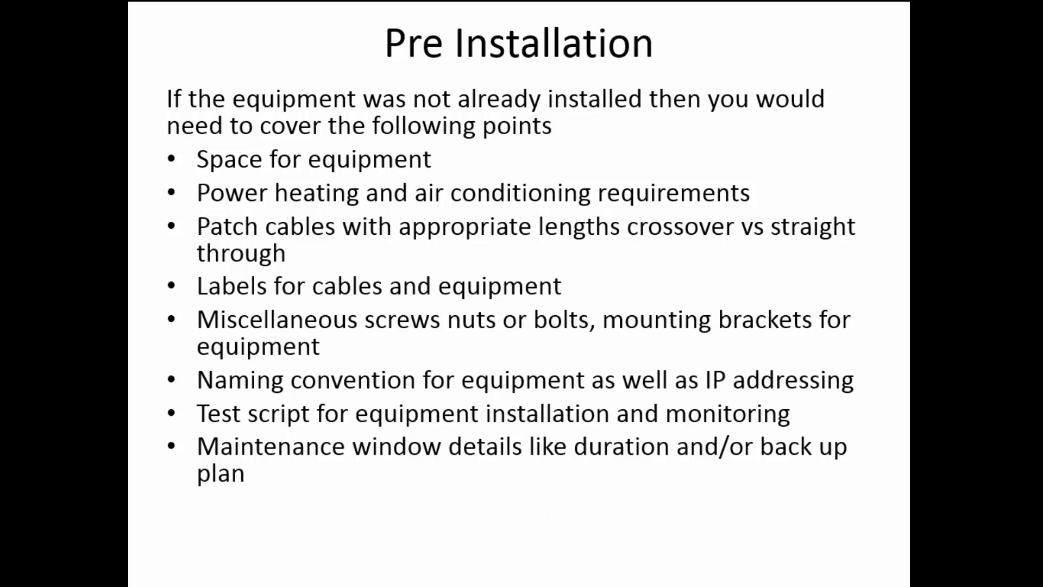
Step: Advance the slideshow to the Cedar network interview and inventory diagram slide
key("Right")
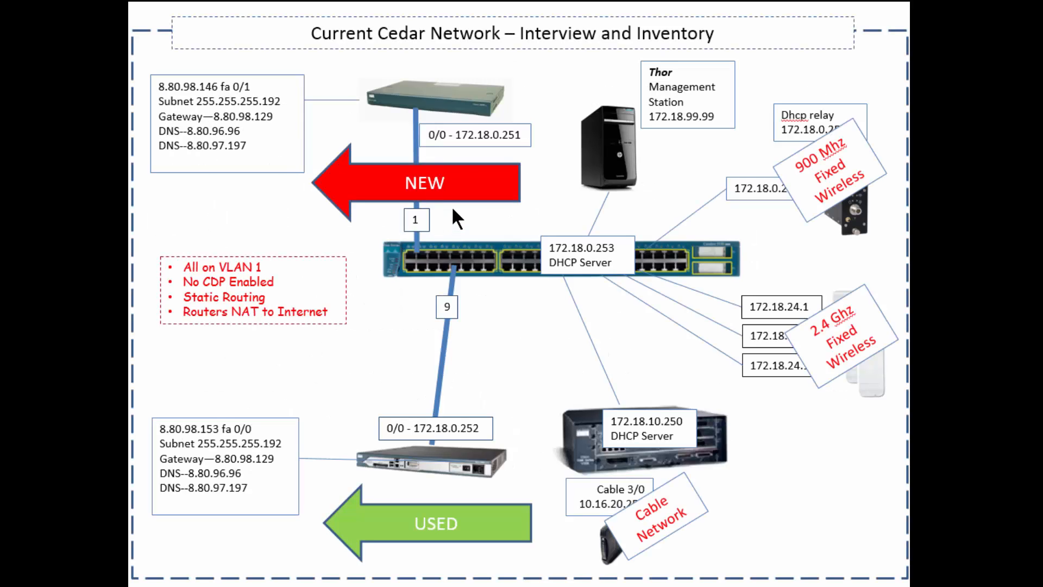
mouse_move(294, 398)
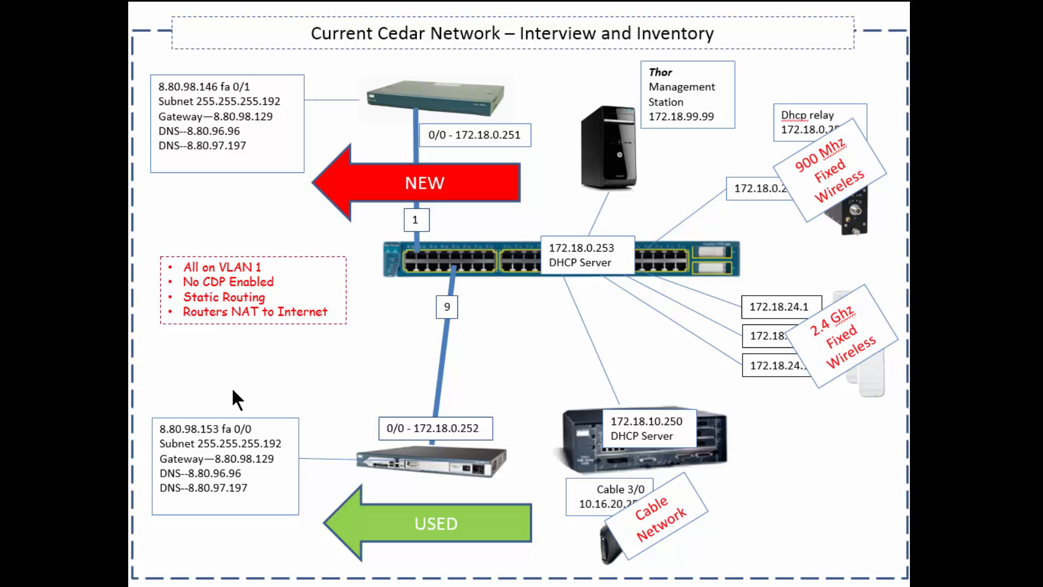
mouse_move(465, 392)
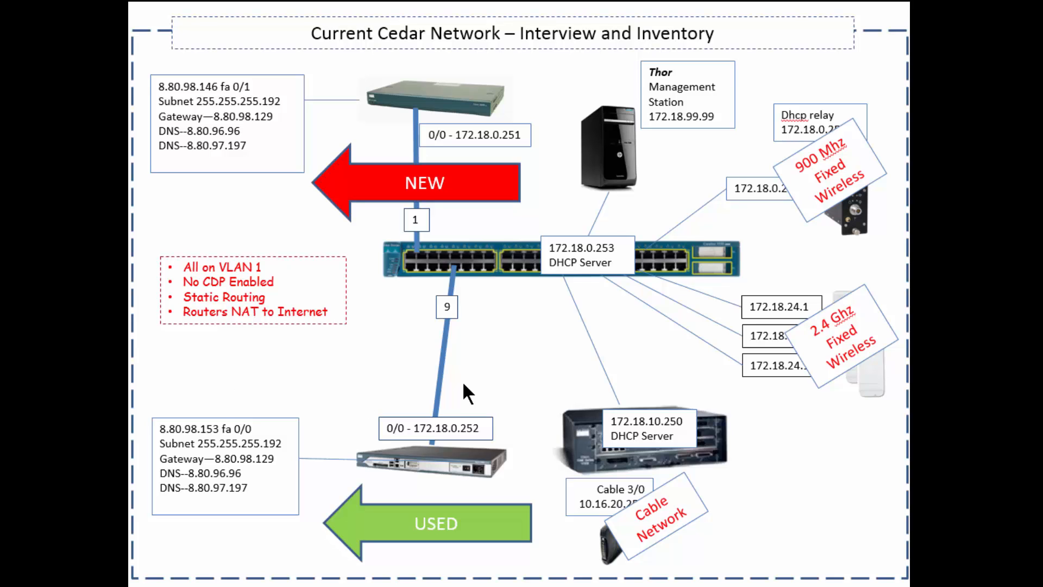
mouse_move(446, 306)
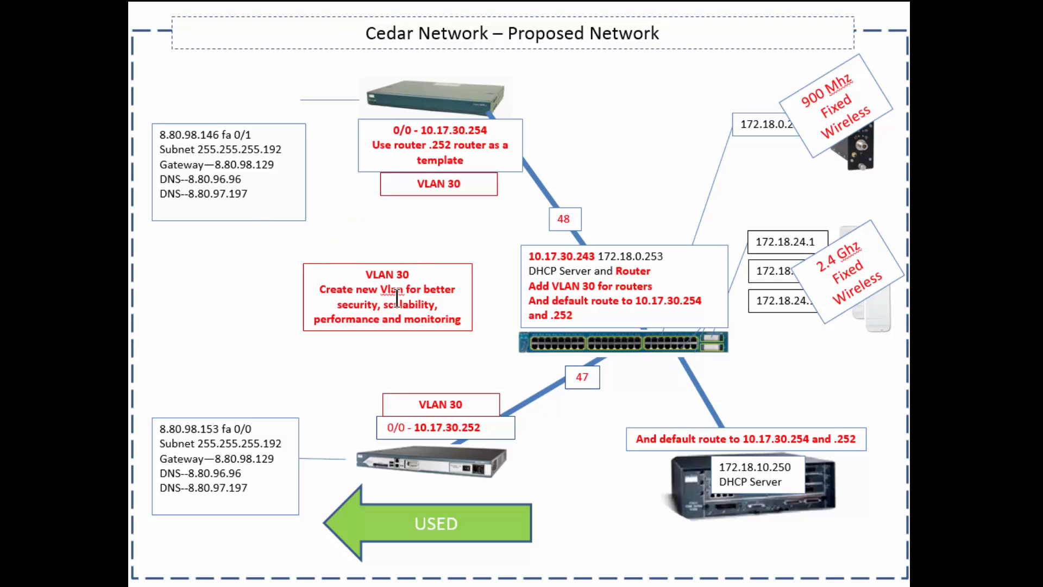
mouse_move(796, 480)
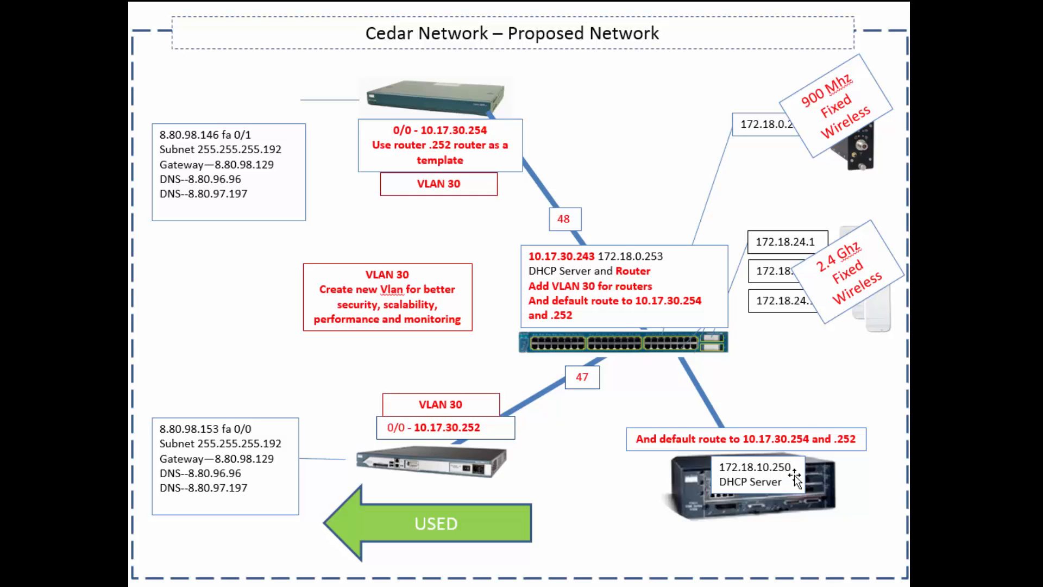
mouse_move(776, 521)
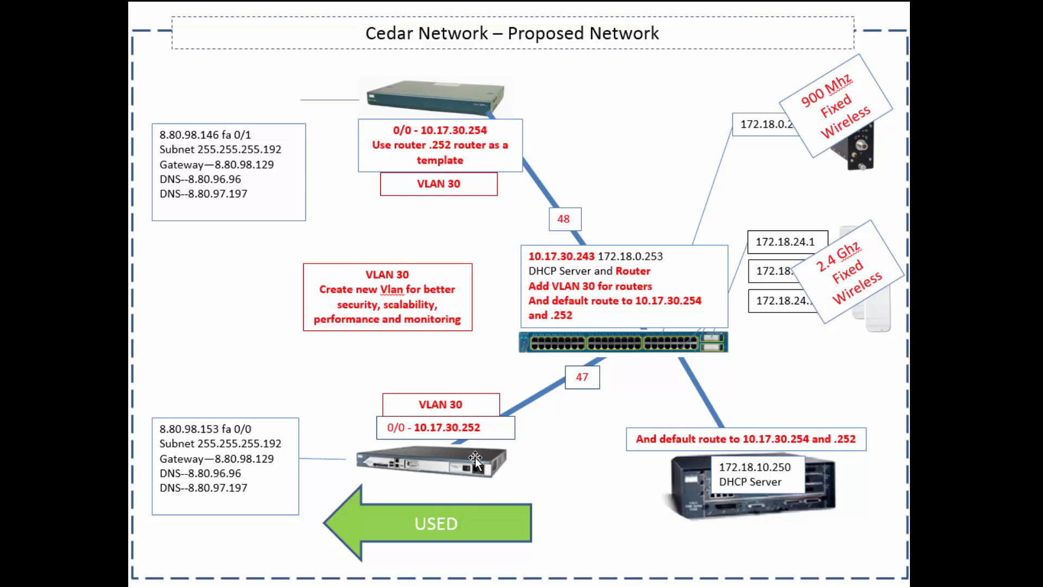
mouse_move(409, 255)
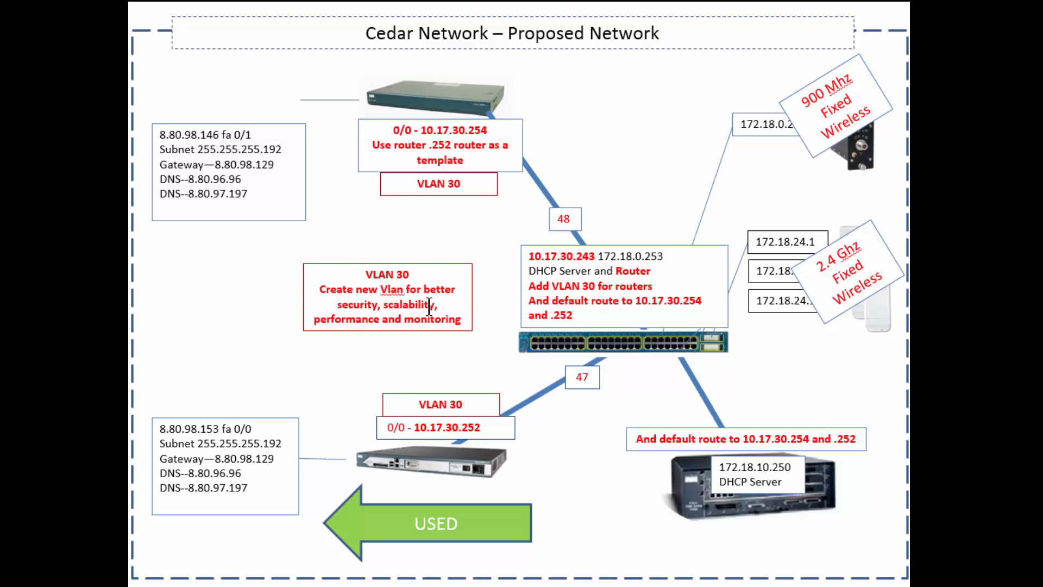
mouse_move(451, 358)
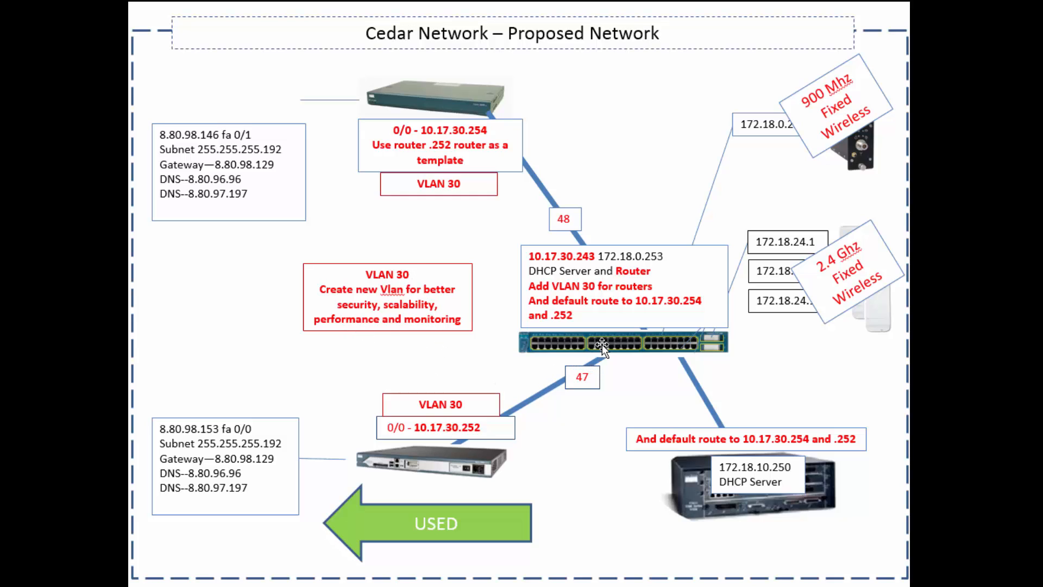
mouse_move(641, 353)
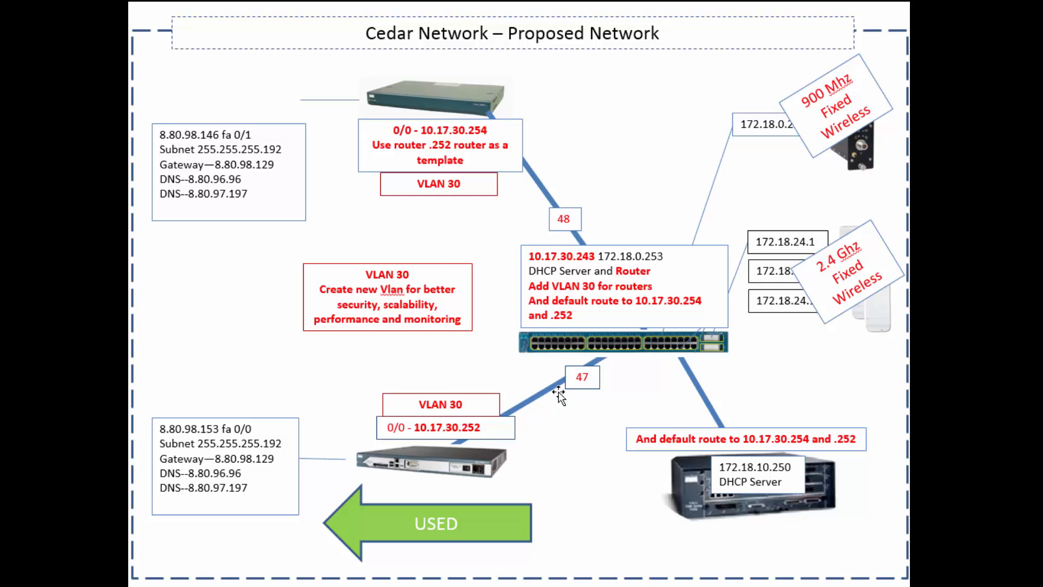
mouse_move(639, 400)
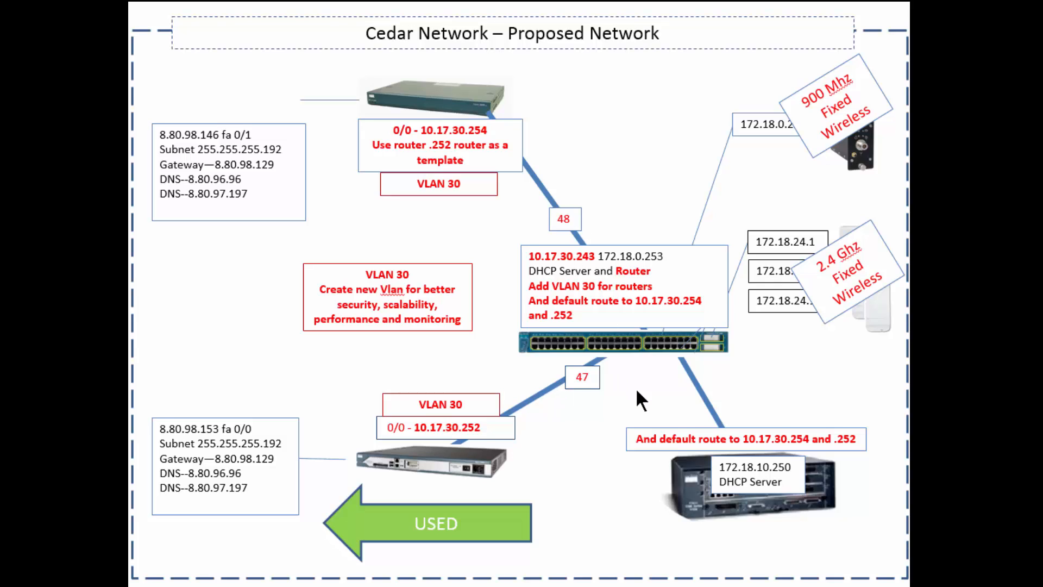